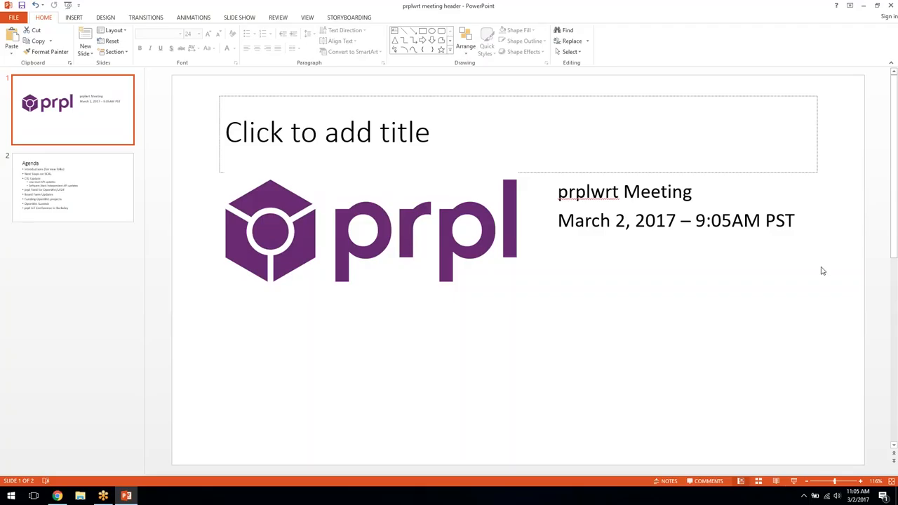
{"action": "mouse_move", "coordinate": [815, 19]}
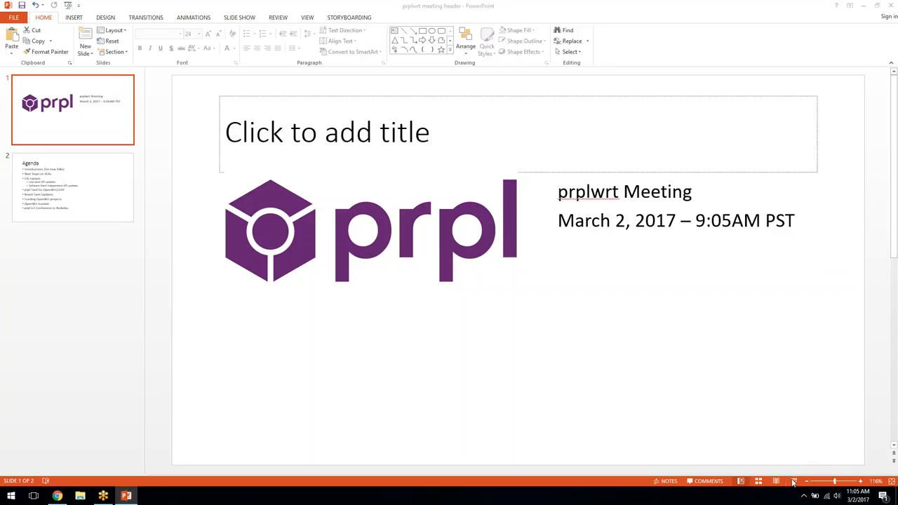
{"action": "mouse_move", "coordinate": [792, 487]}
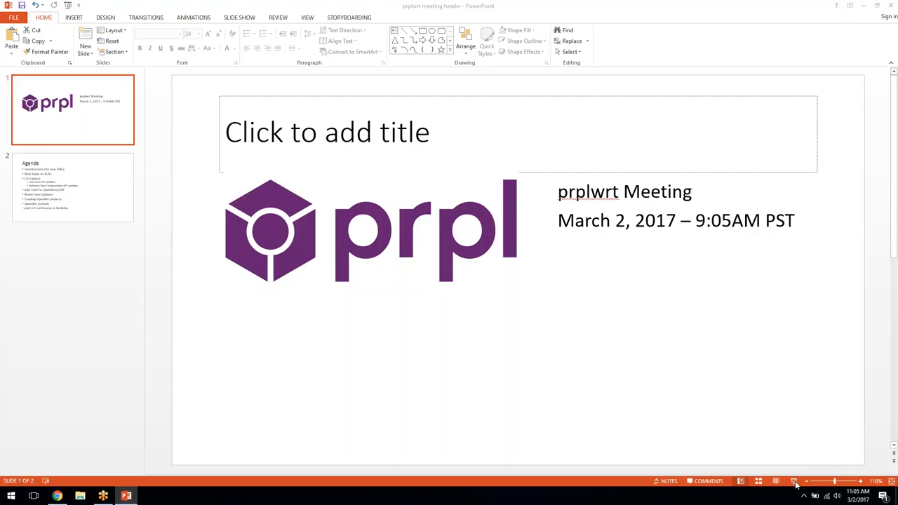
{"action": "mouse_move", "coordinate": [794, 481]}
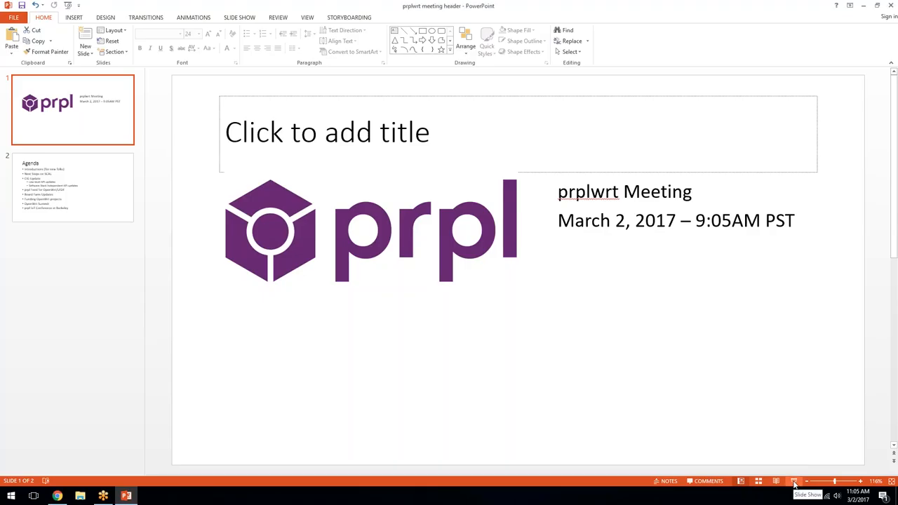
{"action": "left_click", "coordinate": [793, 481]}
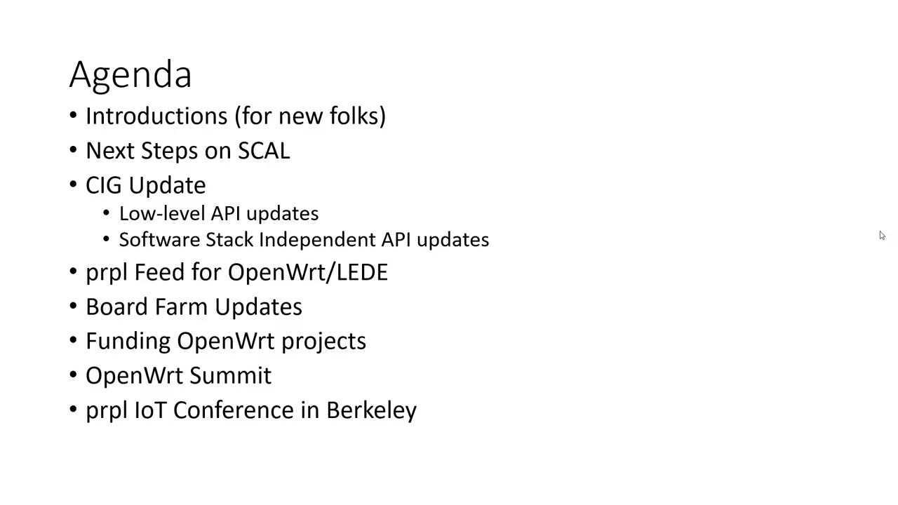
{"action": "mouse_move", "coordinate": [822, 20]}
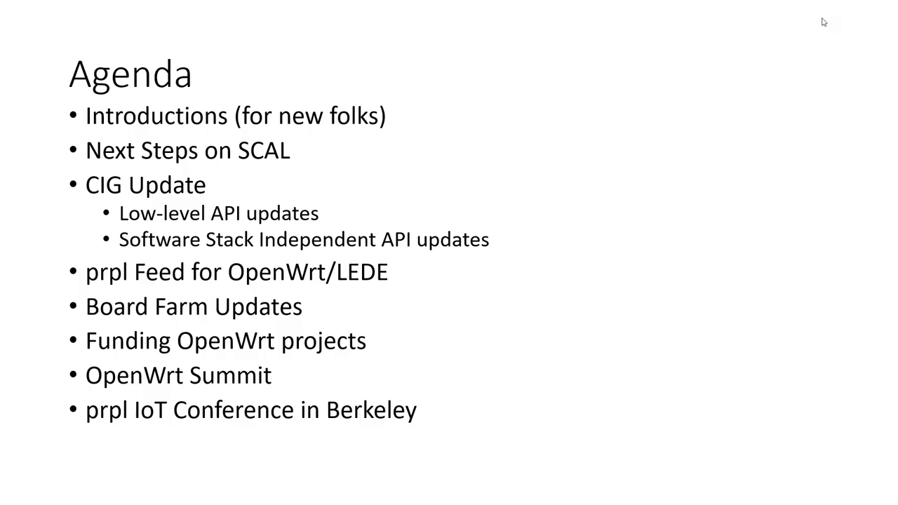
{"action": "mouse_move", "coordinate": [815, 23]}
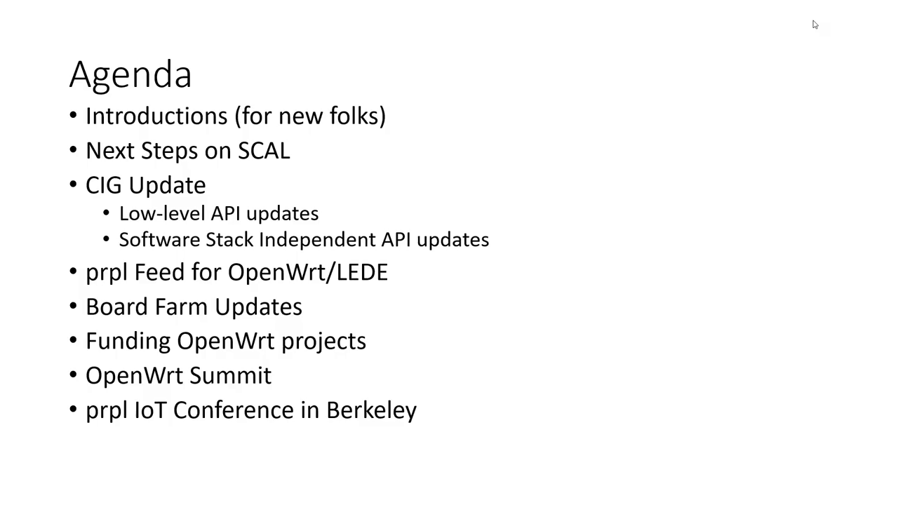
{"action": "mouse_move", "coordinate": [834, 18]}
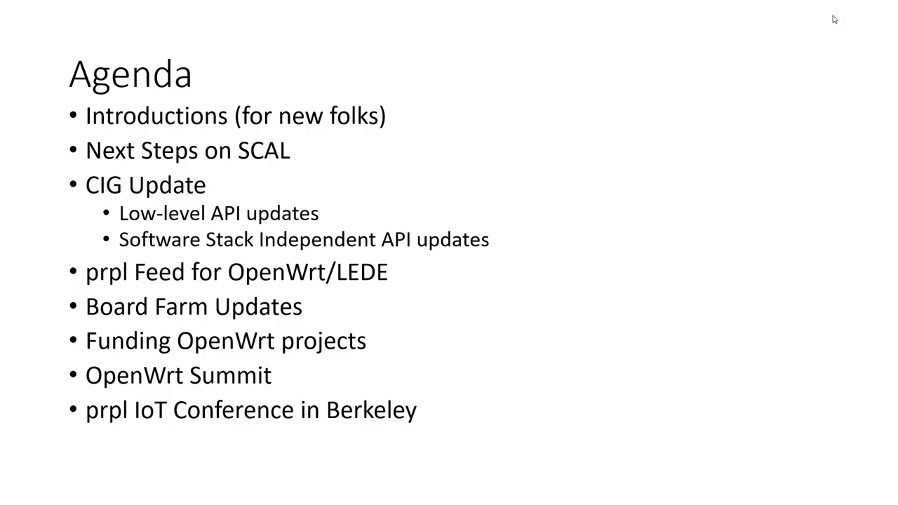